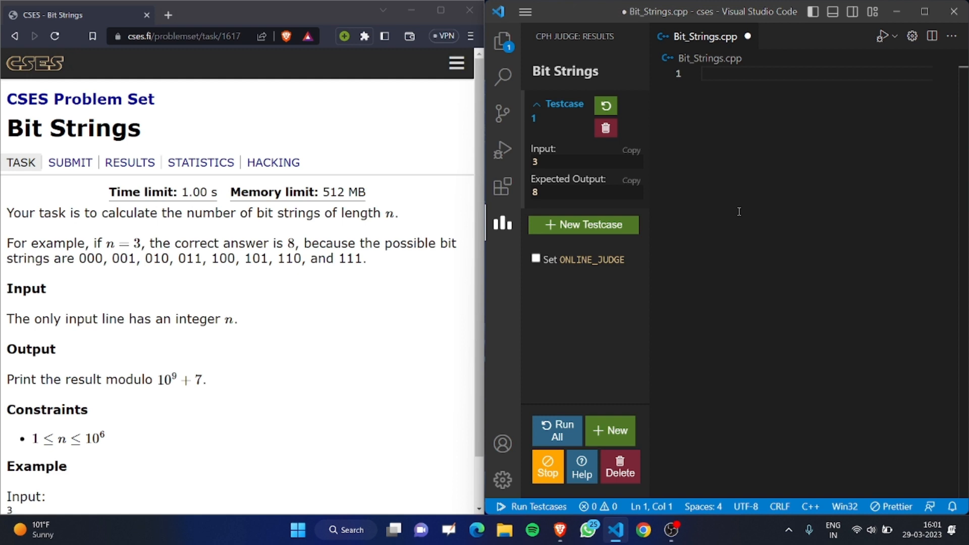
Step: Replace a scratch example with the comment // 2^len on line 1 of Bit_Strings.cpp
text(1 0 1)
text(2)
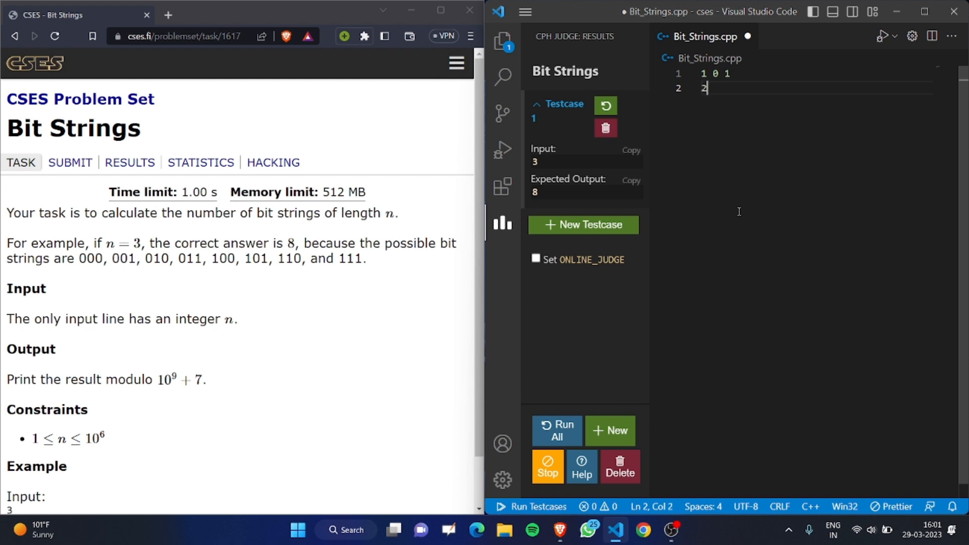
text(00)
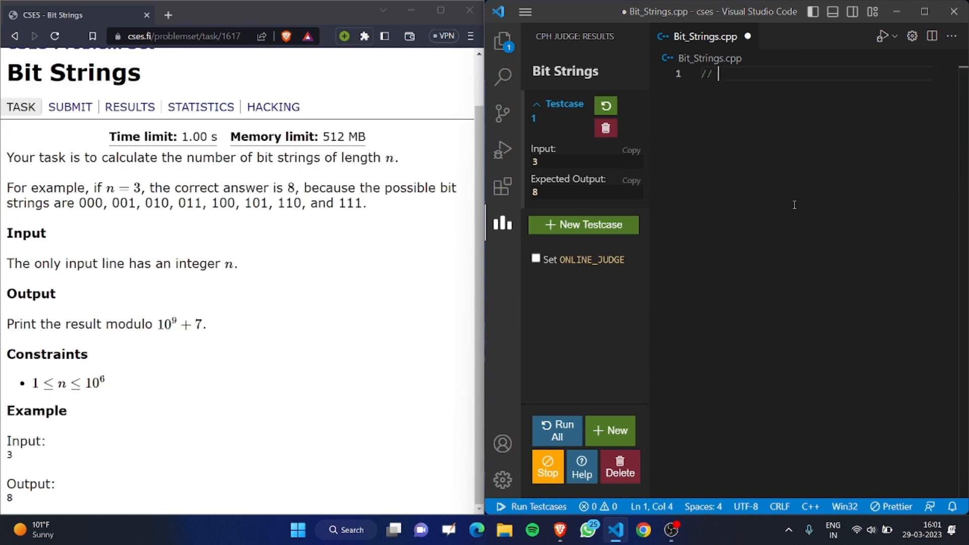
text(2^len)
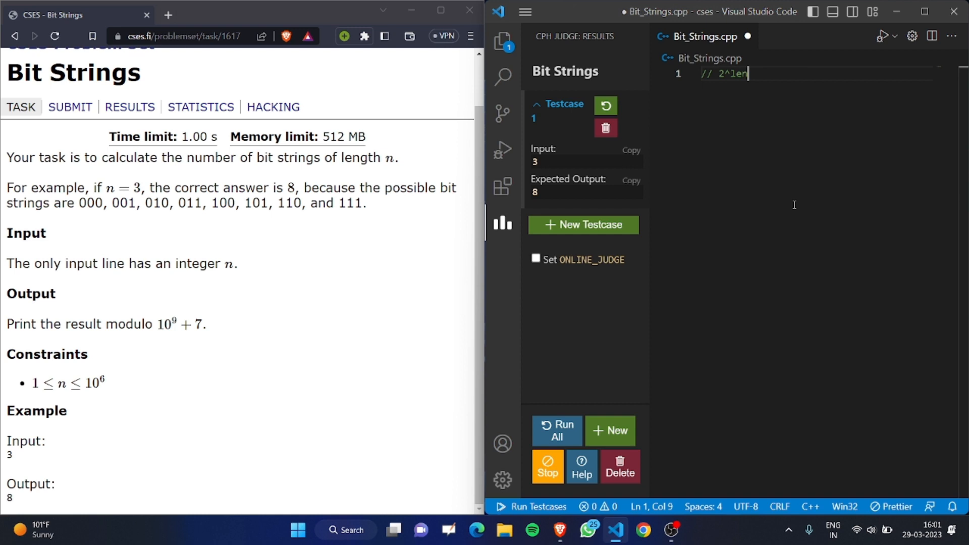
key(Enter)
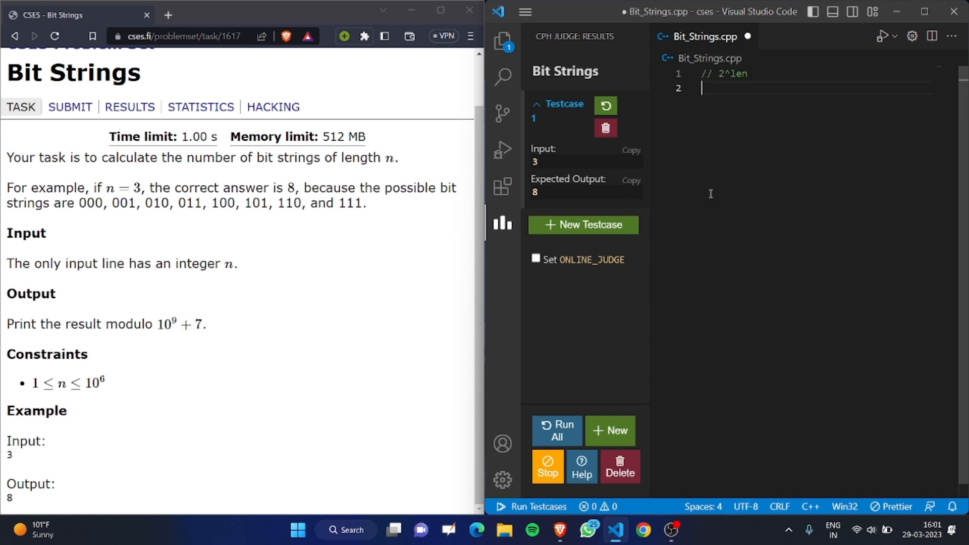
Step: In solve(), read ll n and loop n times doubling cnt with mod_mul(ll(2), ...) modulo 1e9+7
text(t)
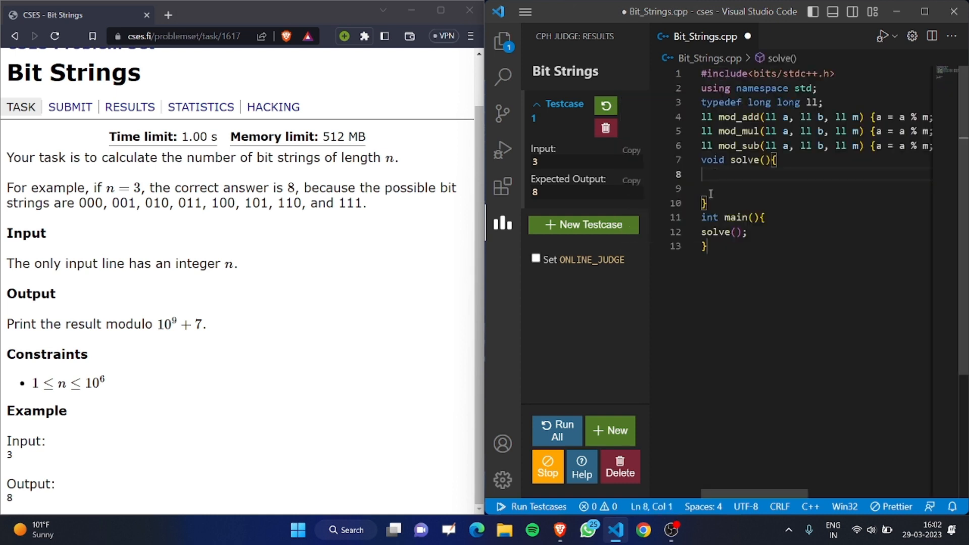
text(ll n;)
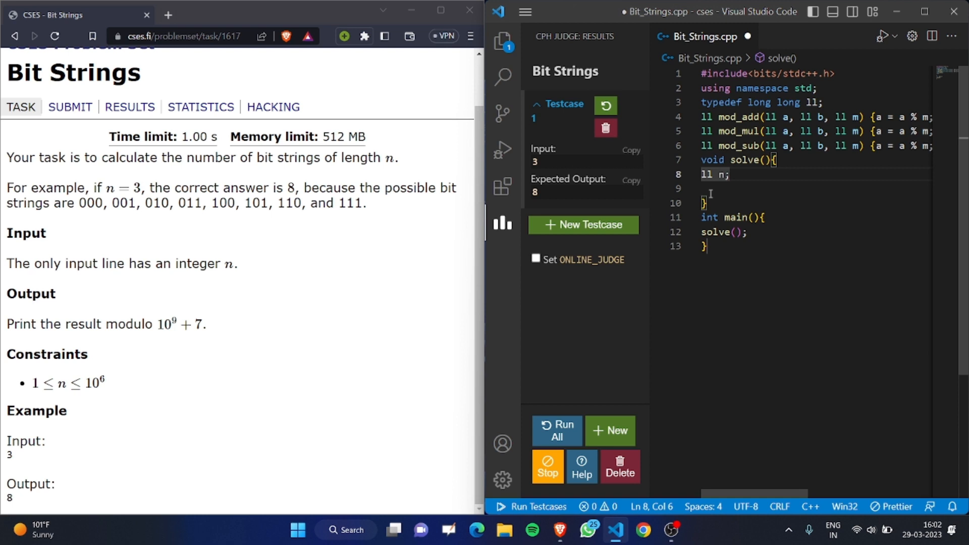
text(cin>>n;)
click(813, 189)
text(for(int i=0;i<n;i++)
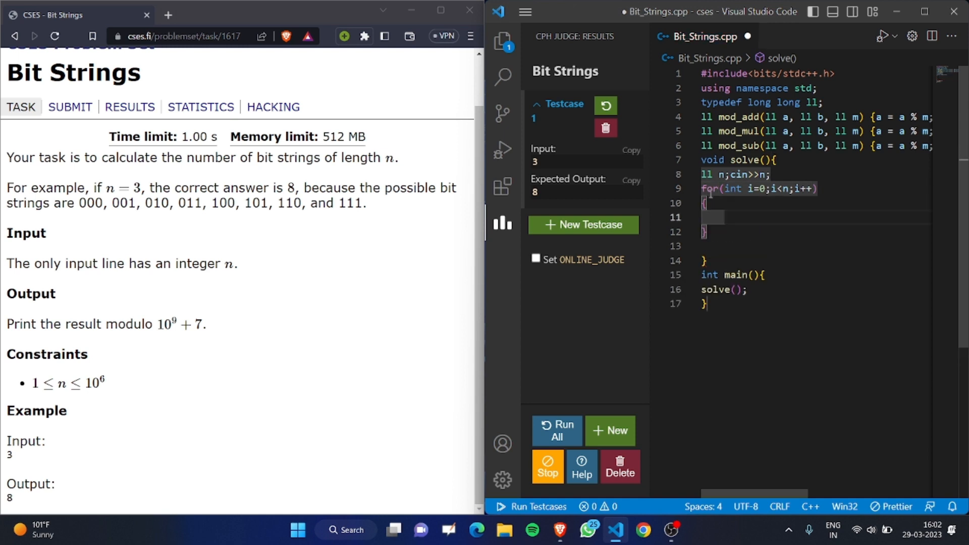
text(cnt=)
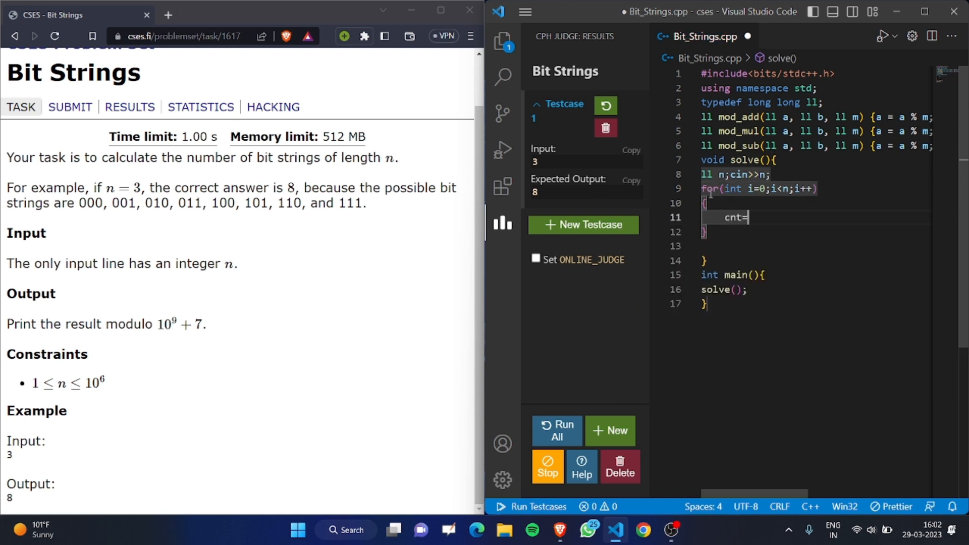
text(modm)
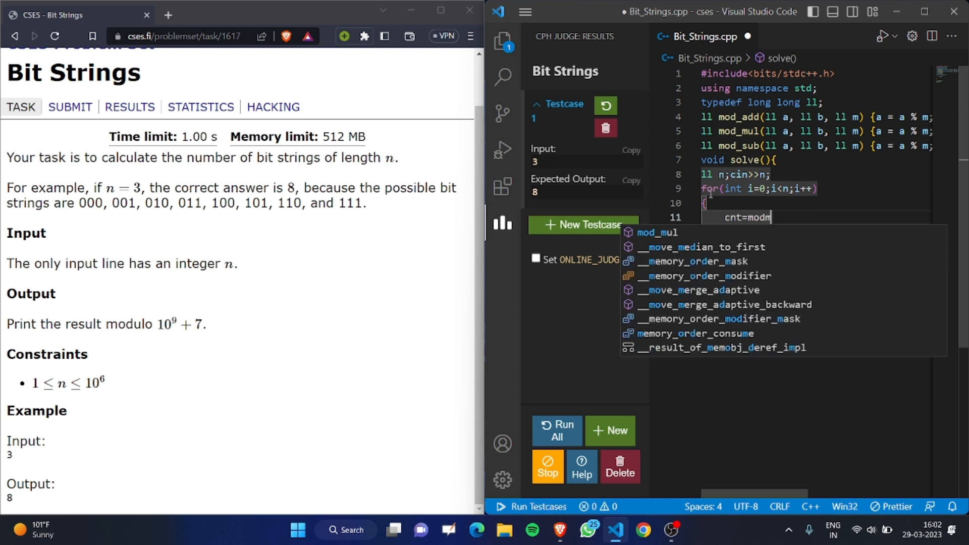
mouse_move(689, 236)
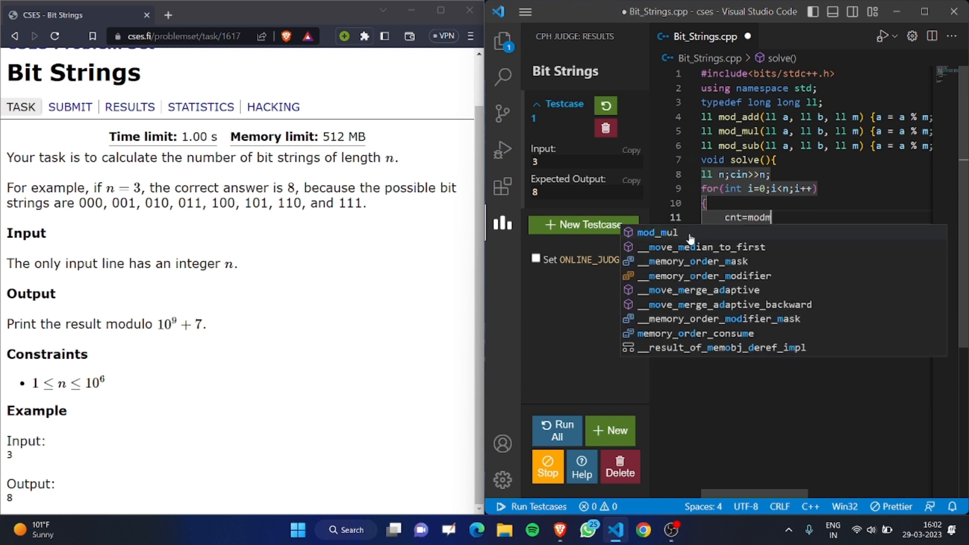
click(657, 232)
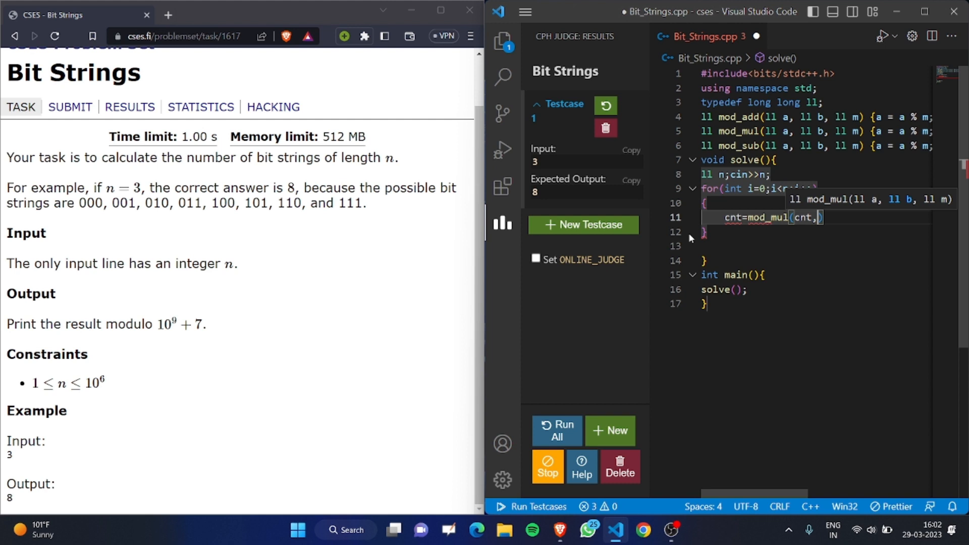
text(ll(2),mod);)
text(ll cnt=1;)
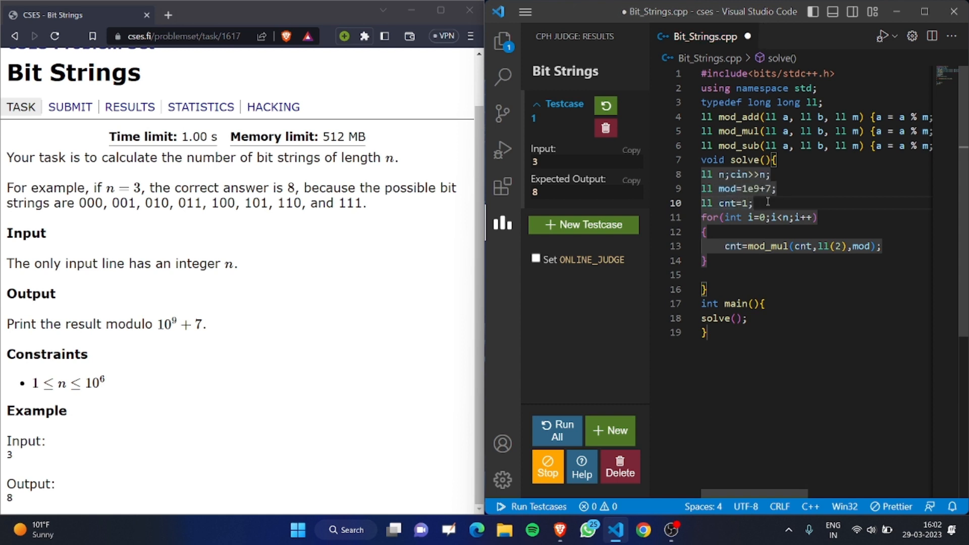
mouse_move(814, 207)
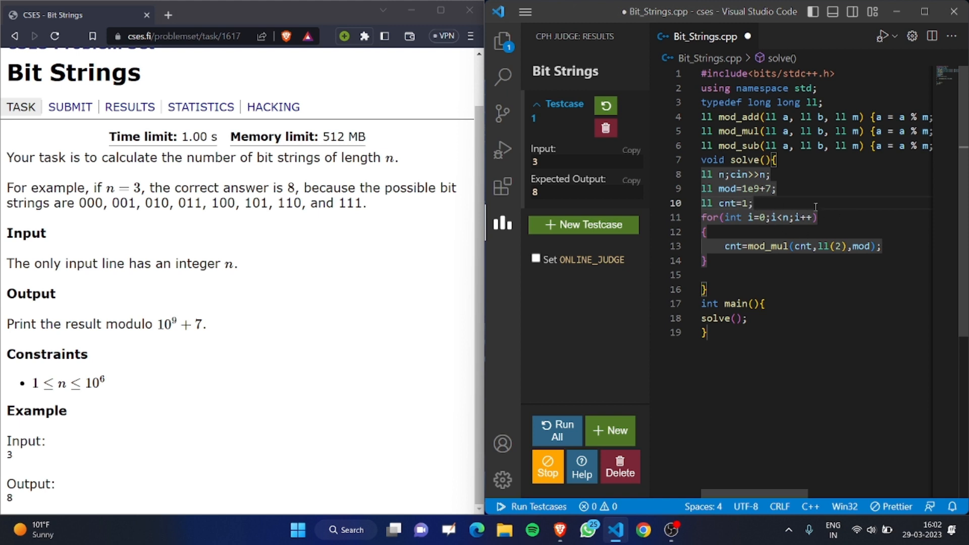
click(734, 288)
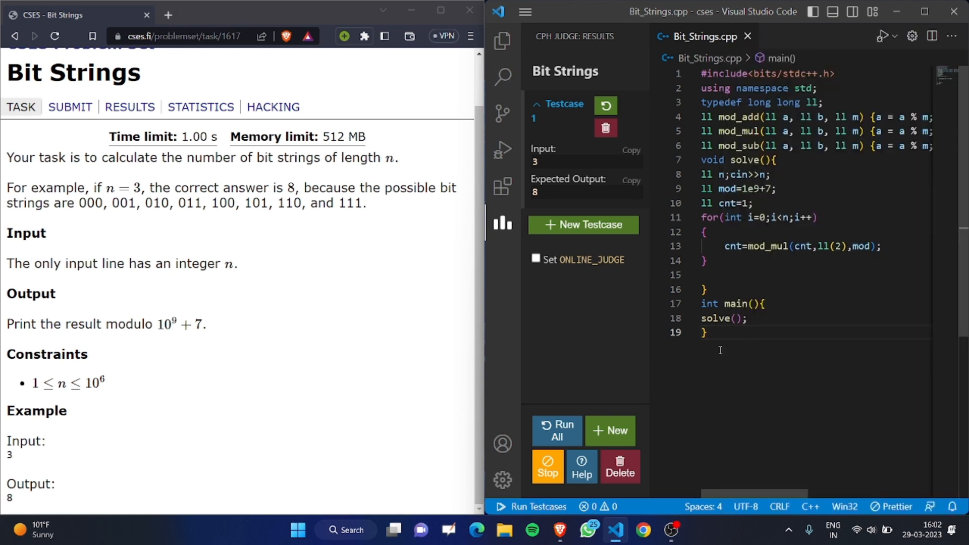
text(// 3)
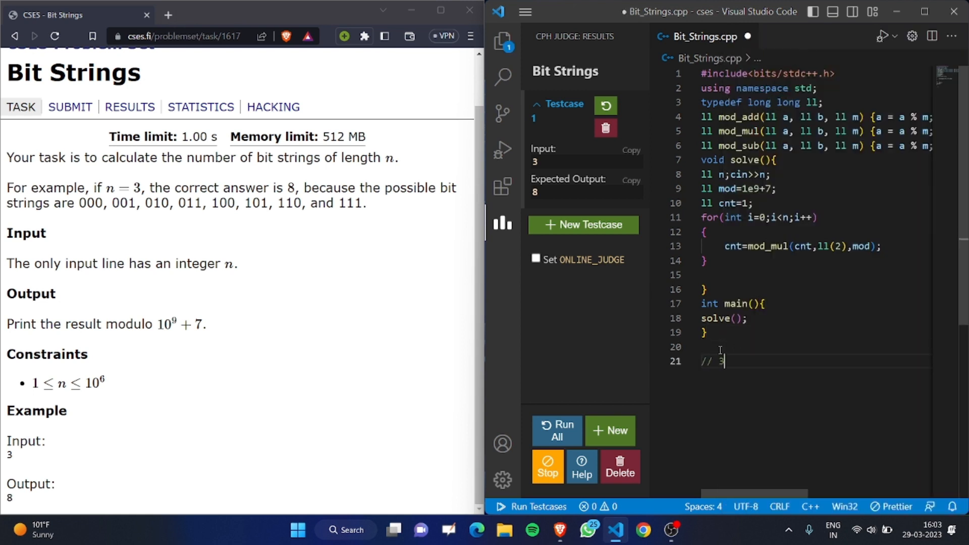
key(Enter)
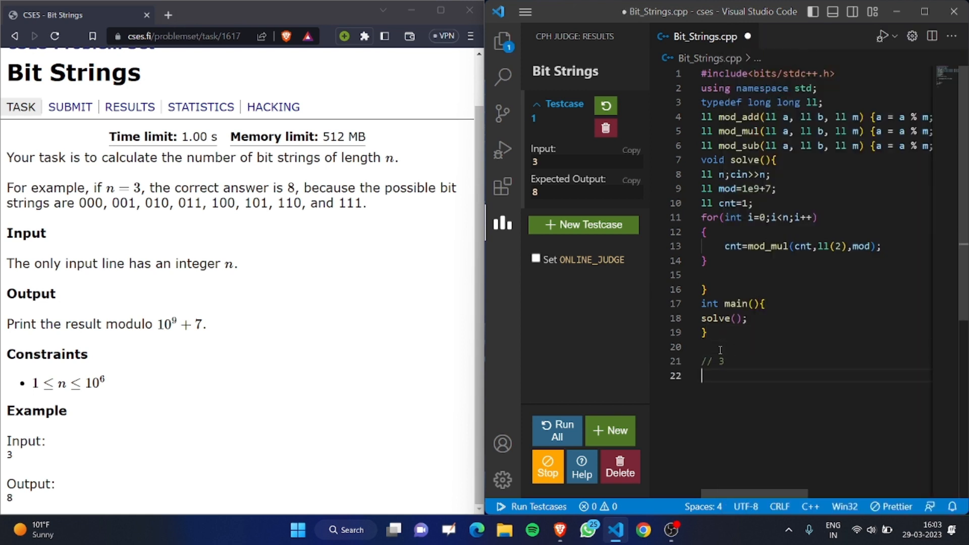
text(// 3)
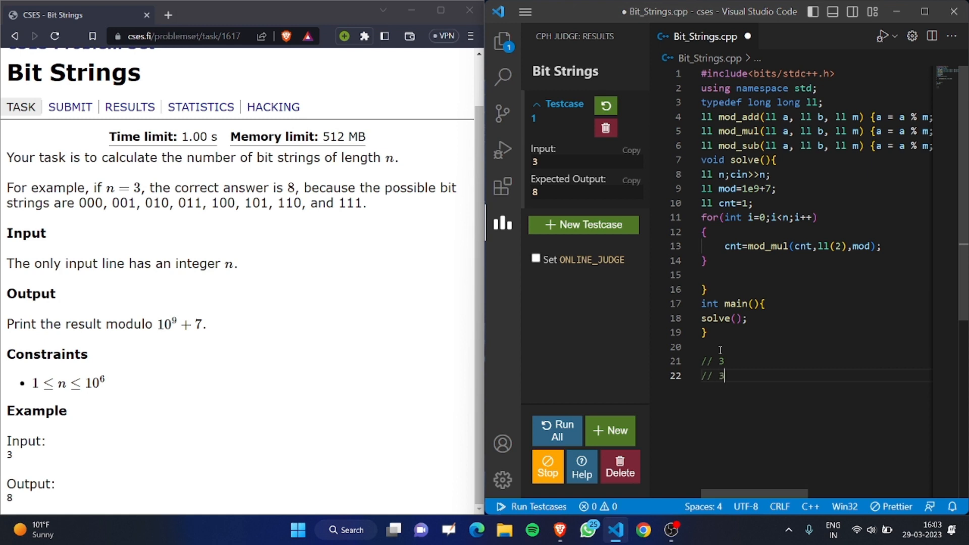
text(*2)
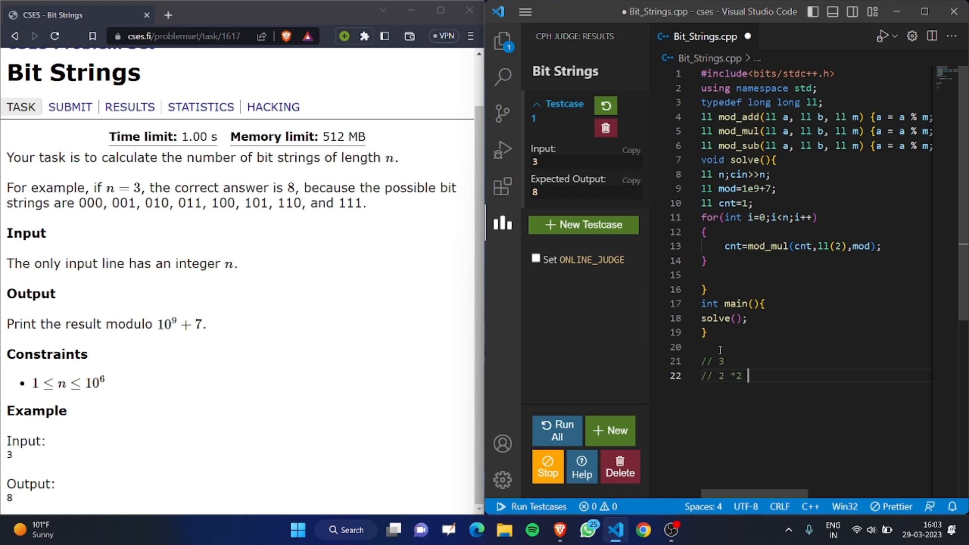
text(*2)
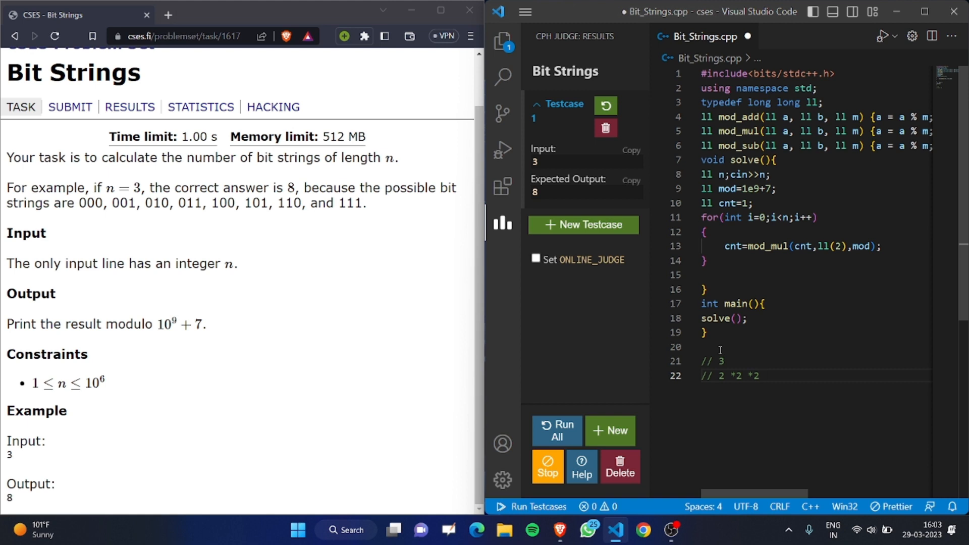
text(=8)
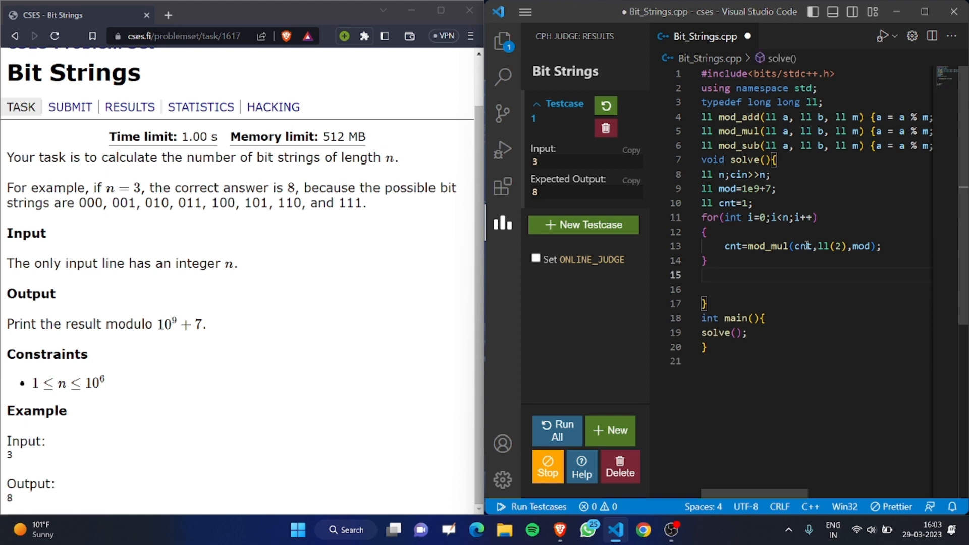
Step: Print cnt with cout and endl after the loop and run the sample test
text(cout<<cnt<<endl;)
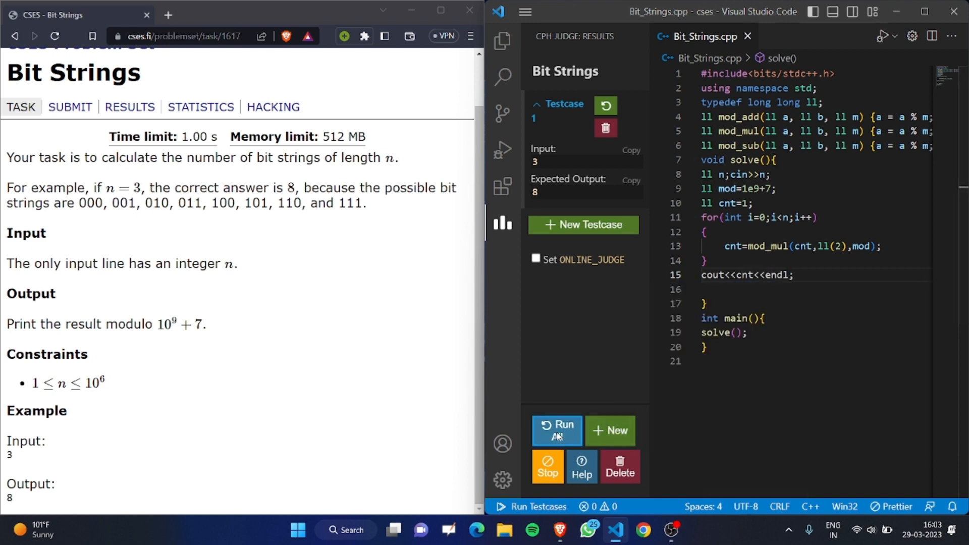
click(557, 431)
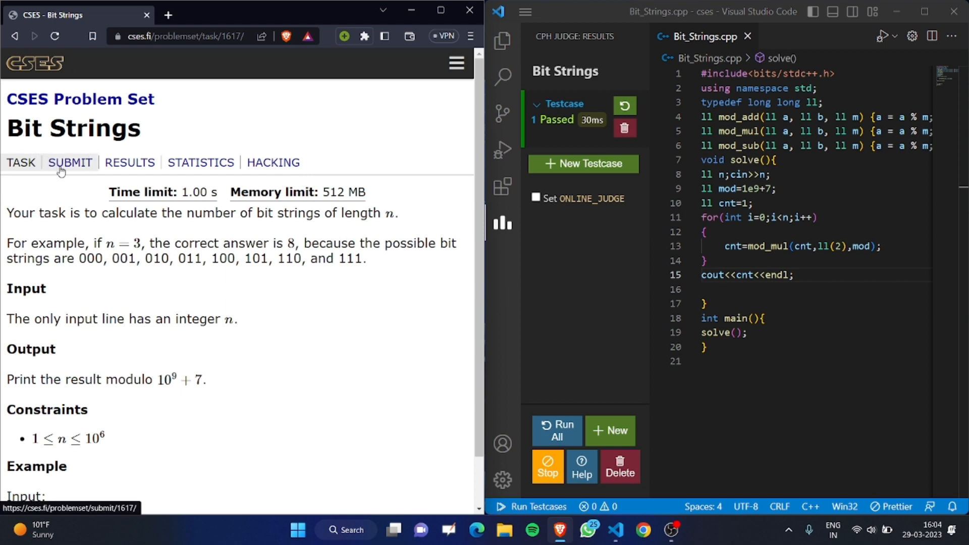
Step: Attach Bit_Strings.cpp to the CSES Bit Strings submission form and submit it
click(70, 162)
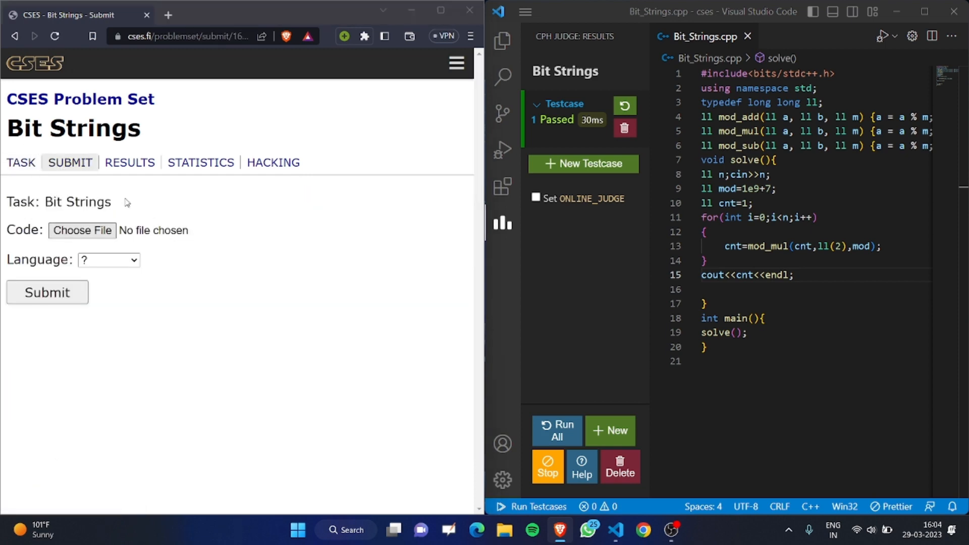
click(82, 231)
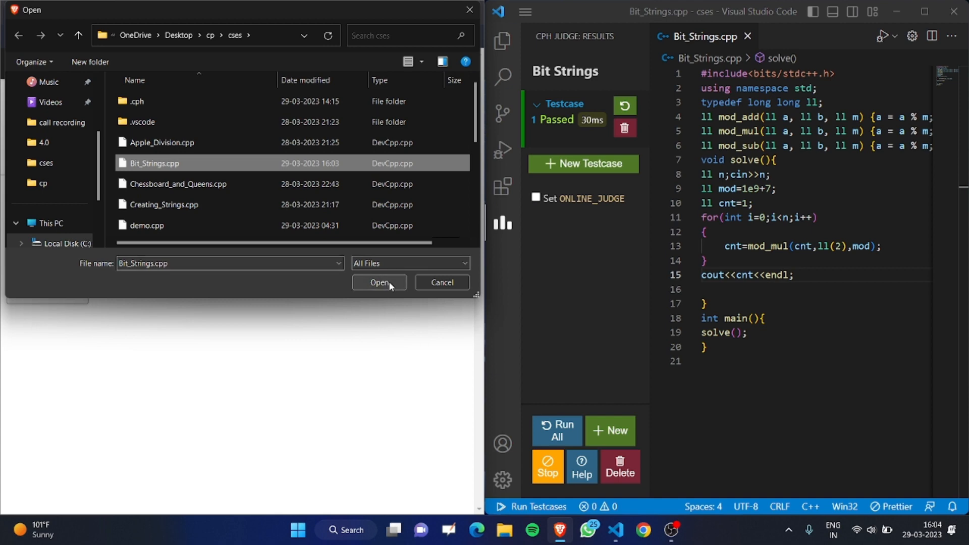
click(378, 282)
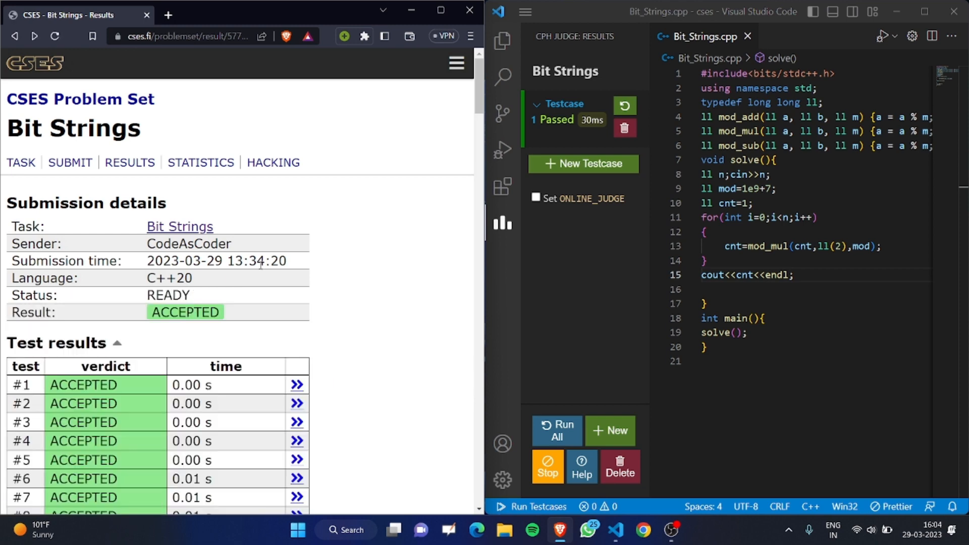
Step: Scroll past the twelve Accepted test verdicts down to the submitted code
scroll(down, 3)
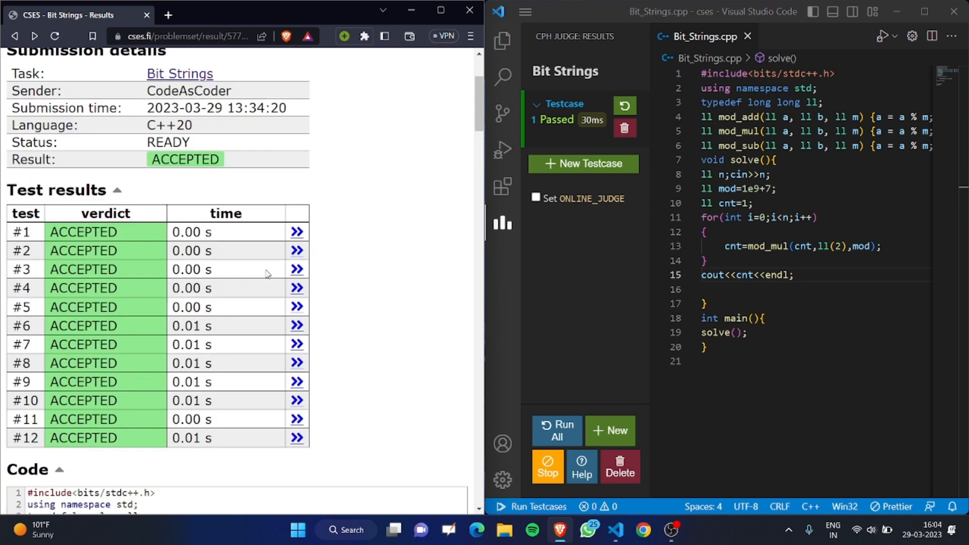
scroll(down, 3)
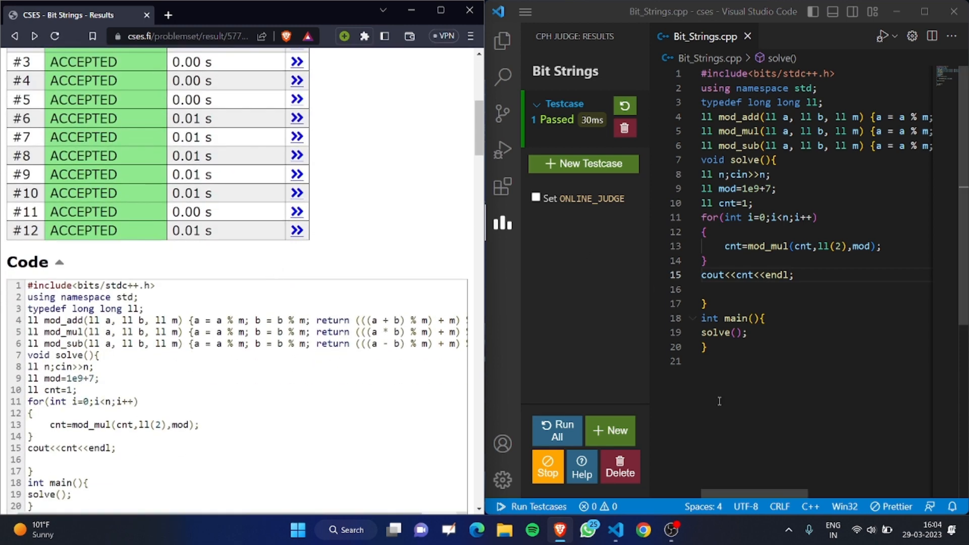